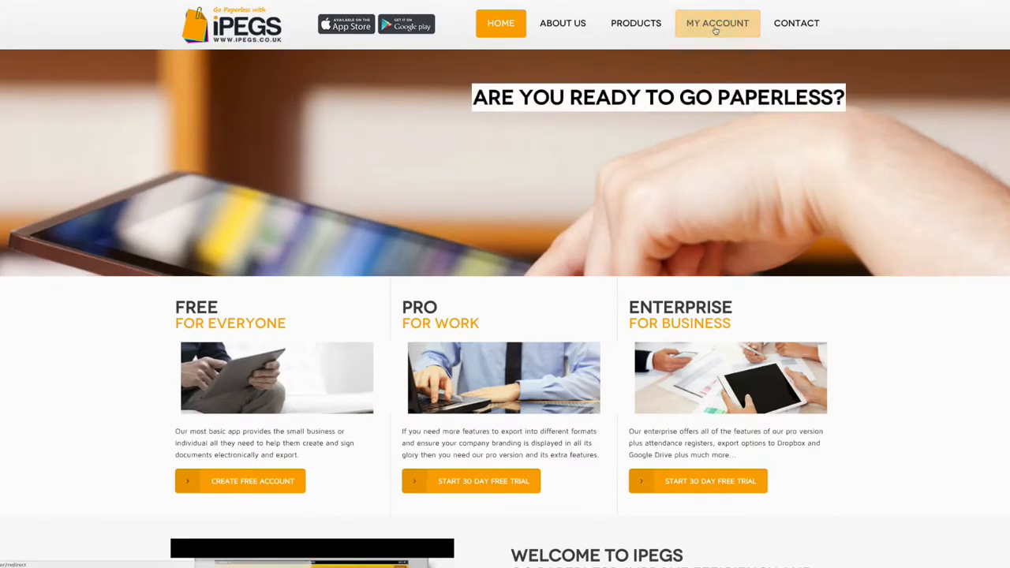
Log in to iPEGS from My Account with the demo username and password.
{"action": "left_click", "coordinate": [716, 23]}
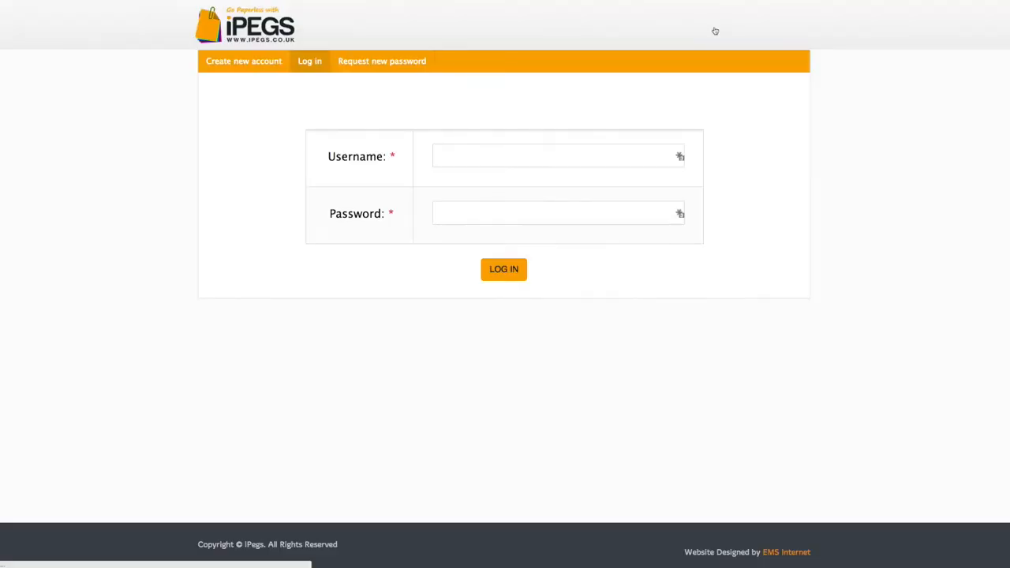
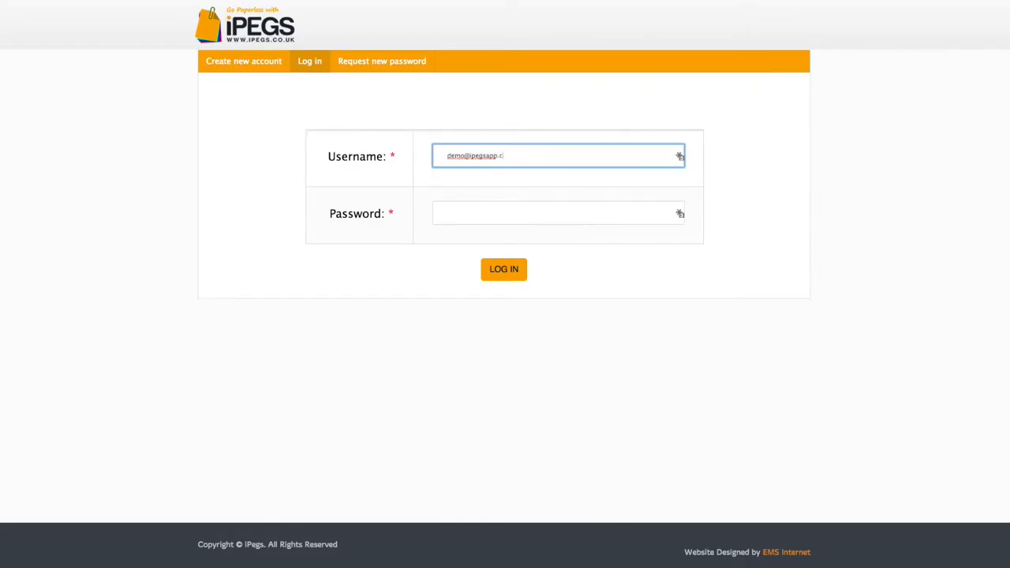
{"action": "left_click", "coordinate": [559, 213]}
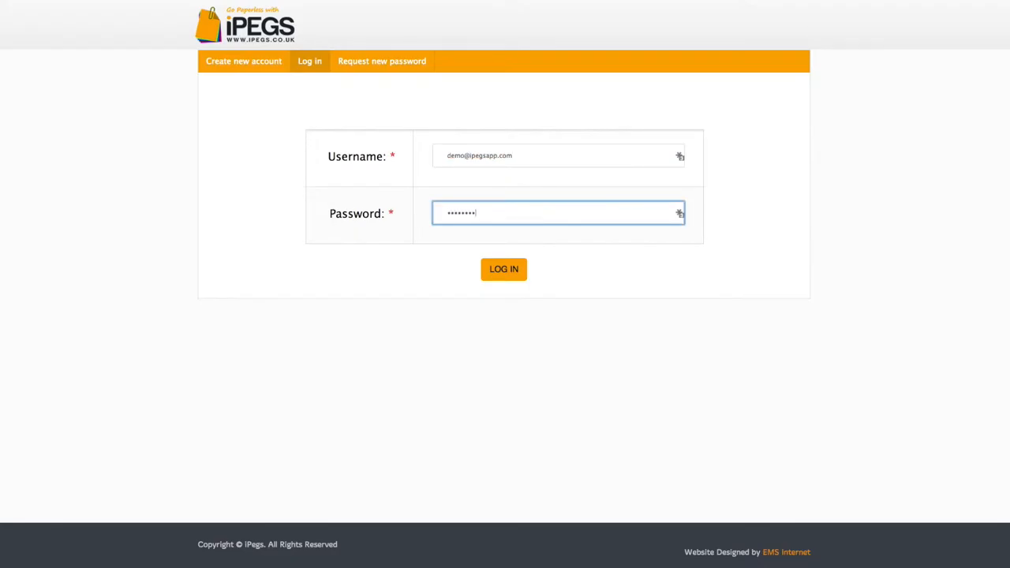
{"action": "left_click", "coordinate": [503, 268]}
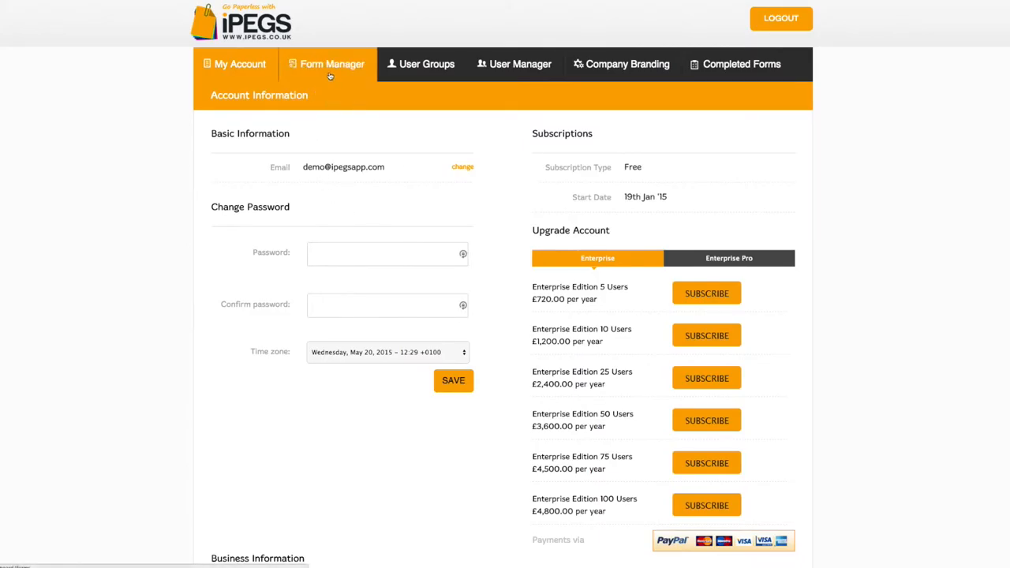
From Form Manager, launch Form Builder on the Test form row via its gear icon.
{"action": "left_click", "coordinate": [331, 63]}
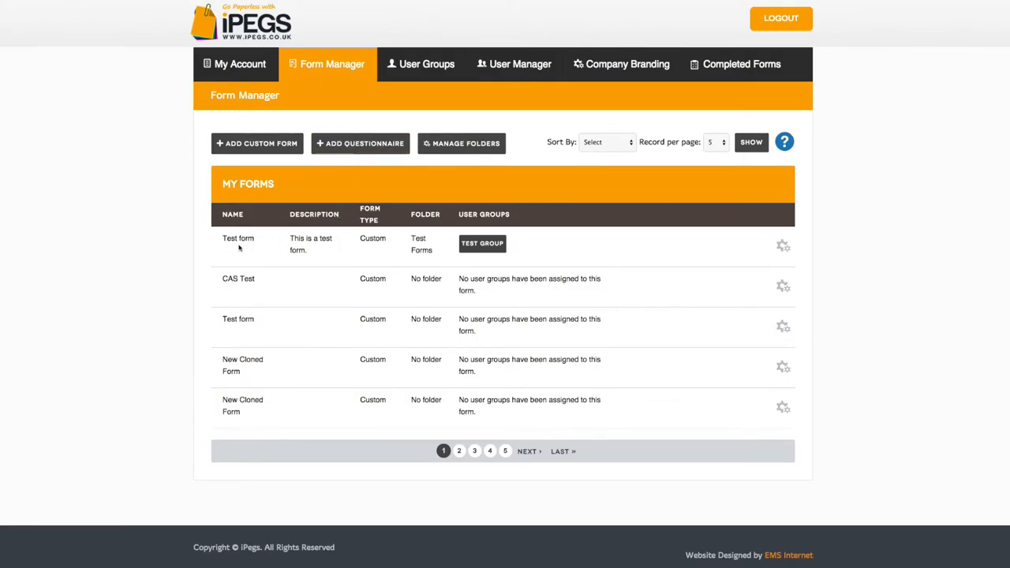
{"action": "mouse_move", "coordinate": [747, 243]}
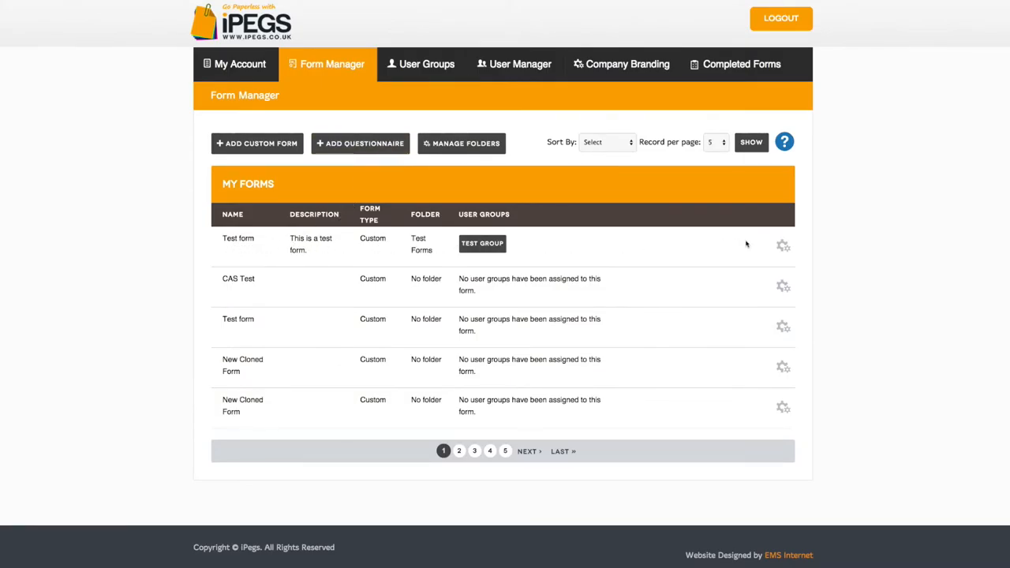
{"action": "left_click", "coordinate": [783, 246]}
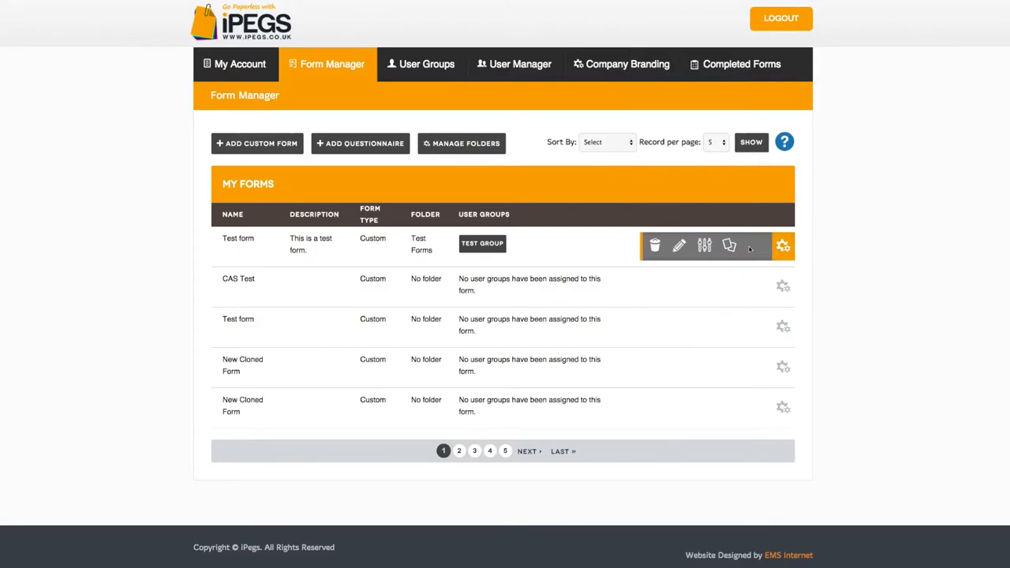
{"action": "mouse_move", "coordinate": [704, 246]}
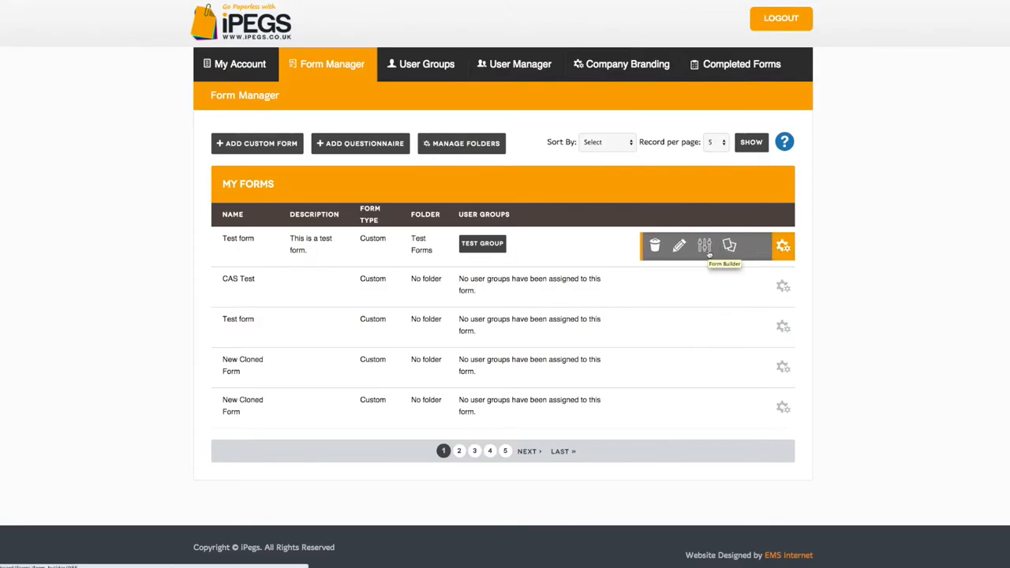
{"action": "left_click", "coordinate": [729, 246]}
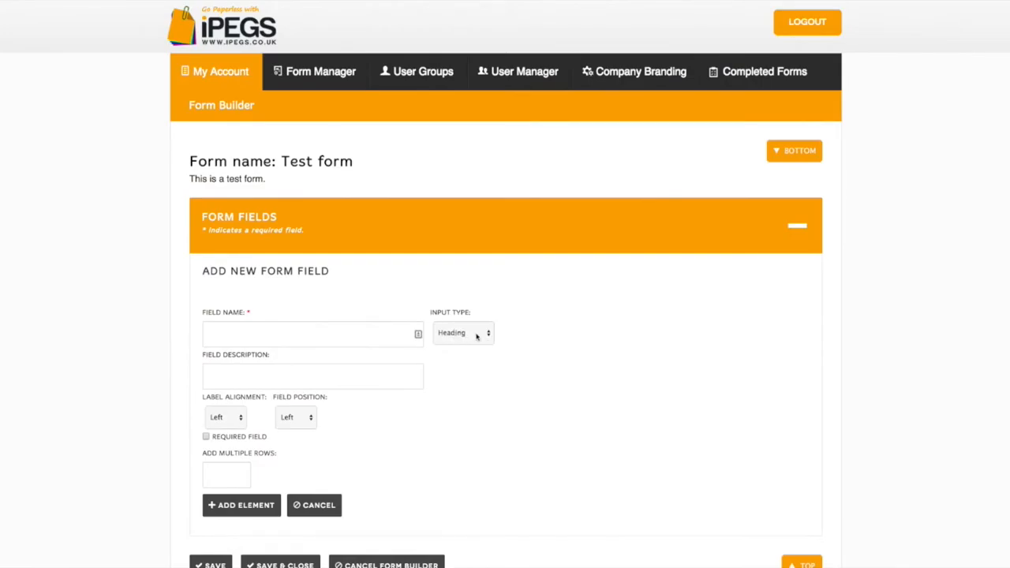
Choose Photo as the input type and name the new field 'Photo'.
{"action": "left_click", "coordinate": [464, 332]}
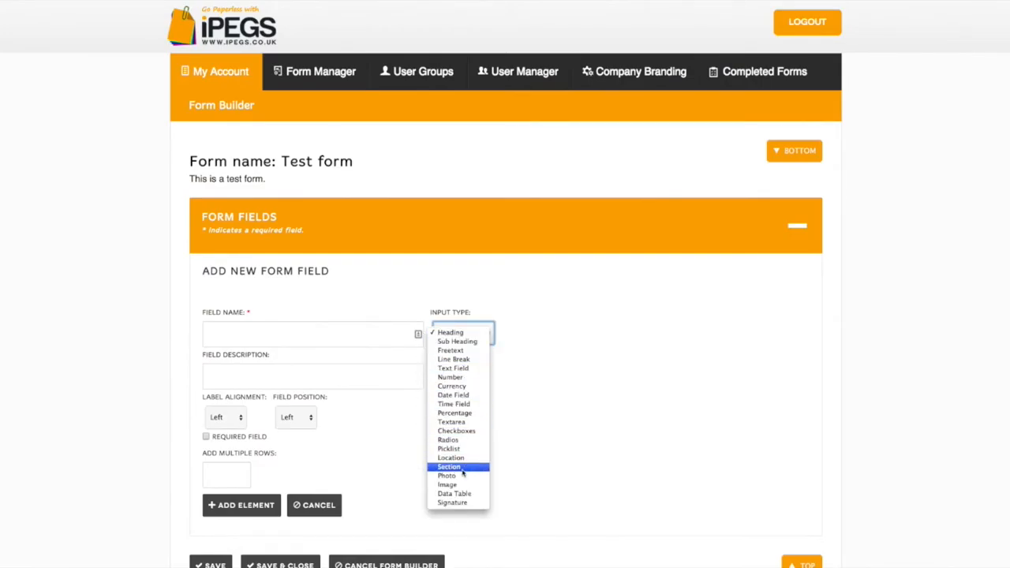
{"action": "mouse_move", "coordinate": [467, 481]}
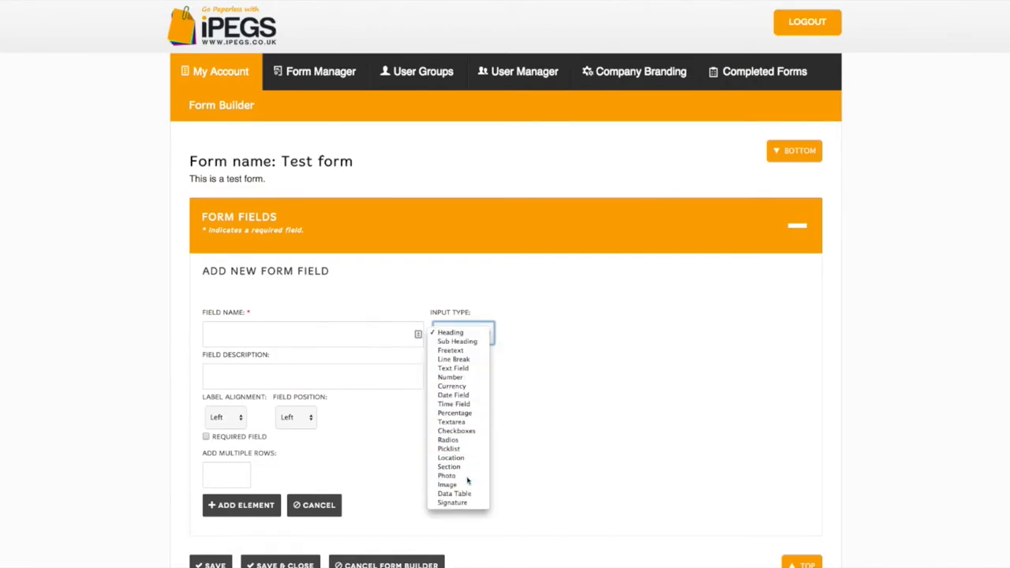
{"action": "left_click", "coordinate": [447, 474]}
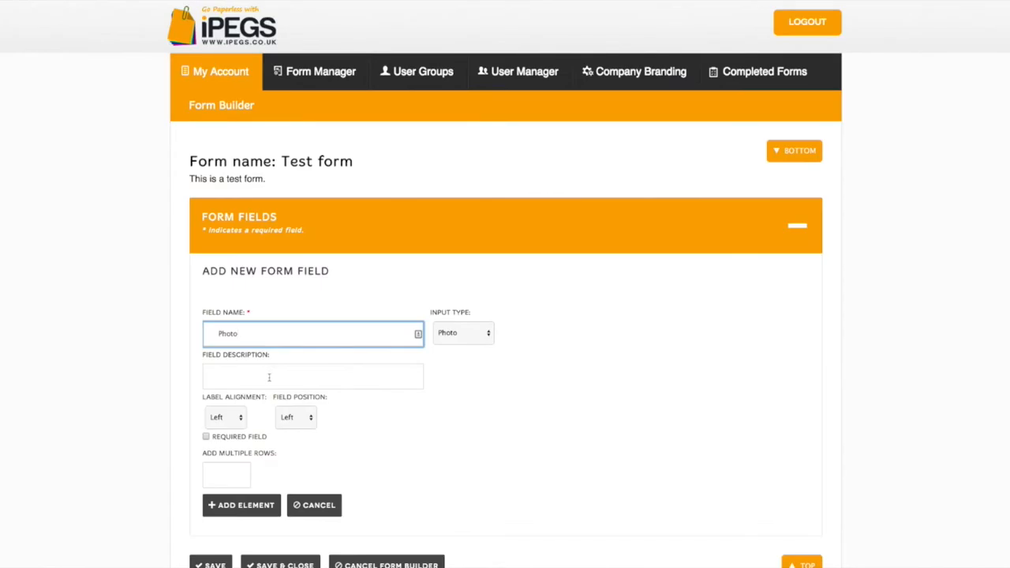
{"action": "left_click", "coordinate": [312, 375]}
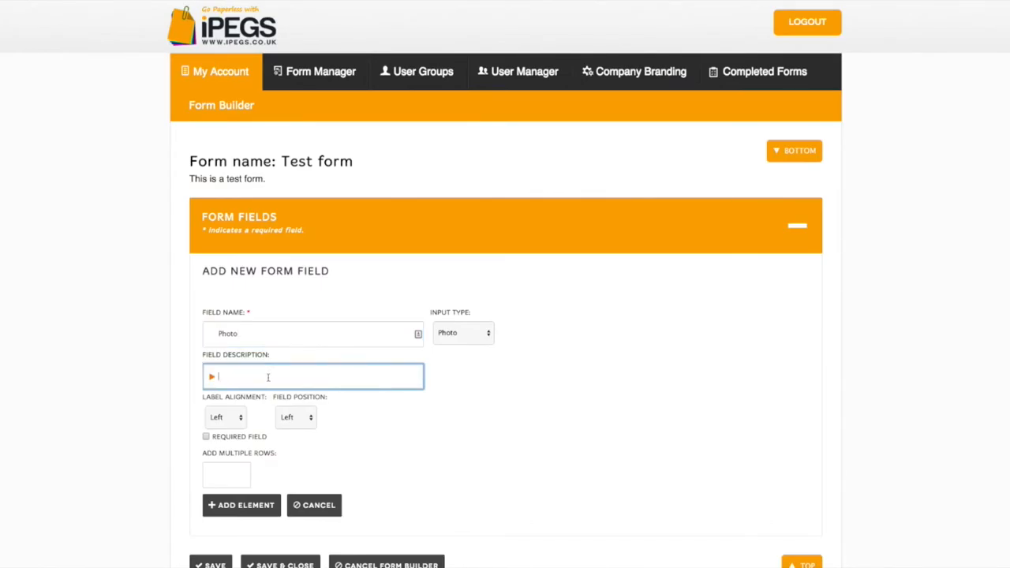
Keep label alignment and field position Left, then add the Photo element to the form.
{"action": "left_click", "coordinate": [224, 417]}
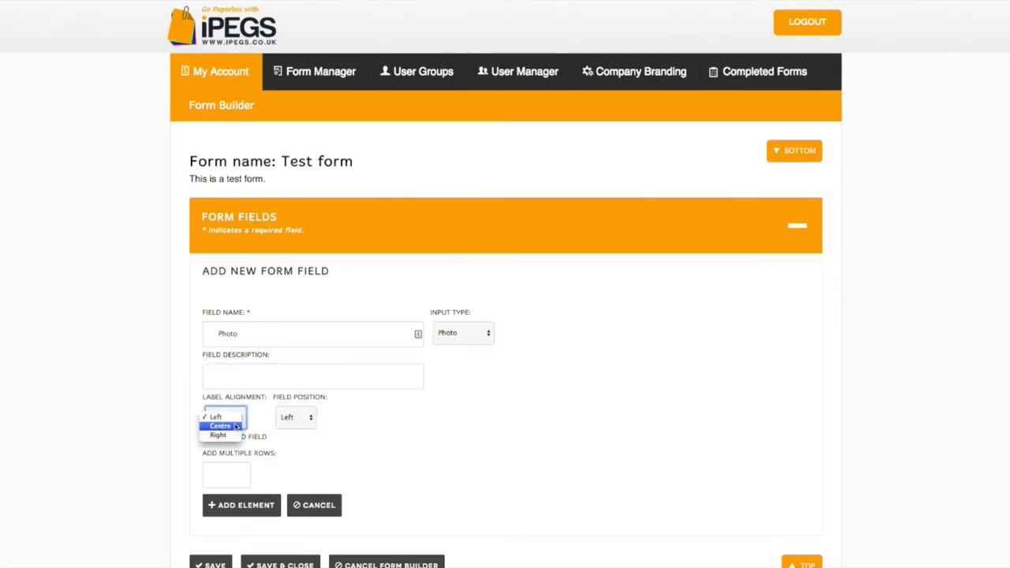
{"action": "left_click", "coordinate": [224, 416]}
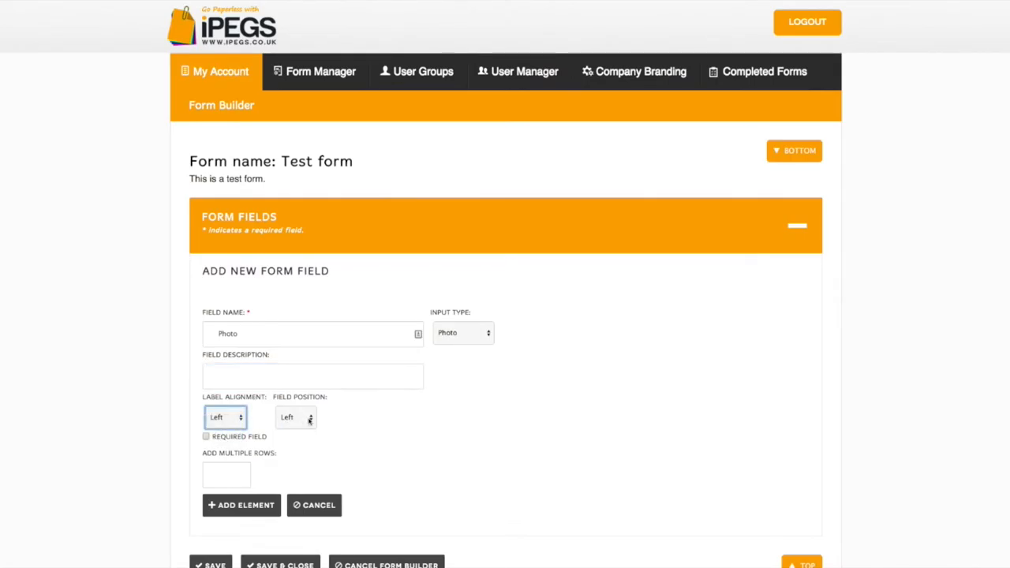
{"action": "left_click", "coordinate": [297, 417]}
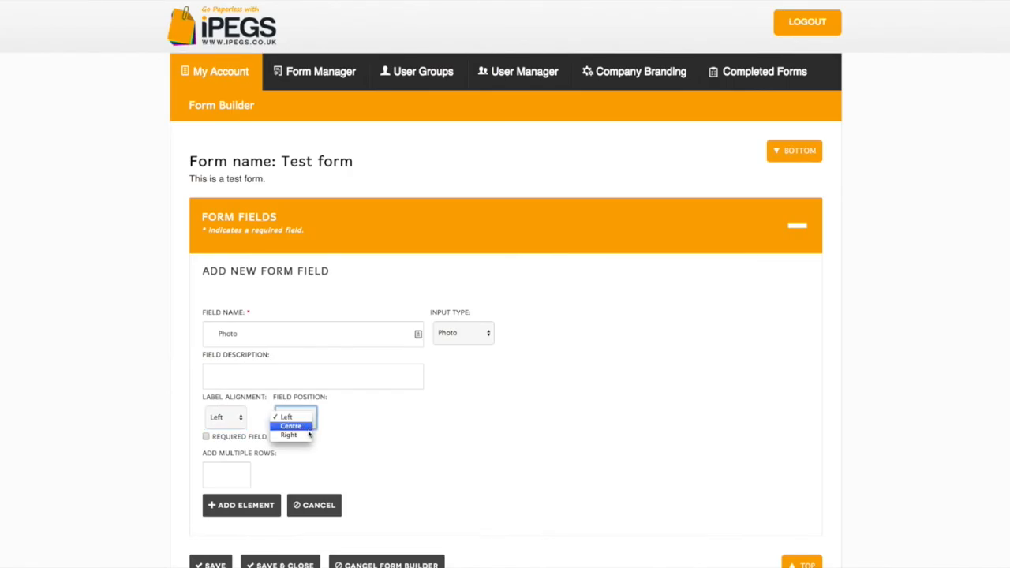
{"action": "left_click", "coordinate": [287, 416]}
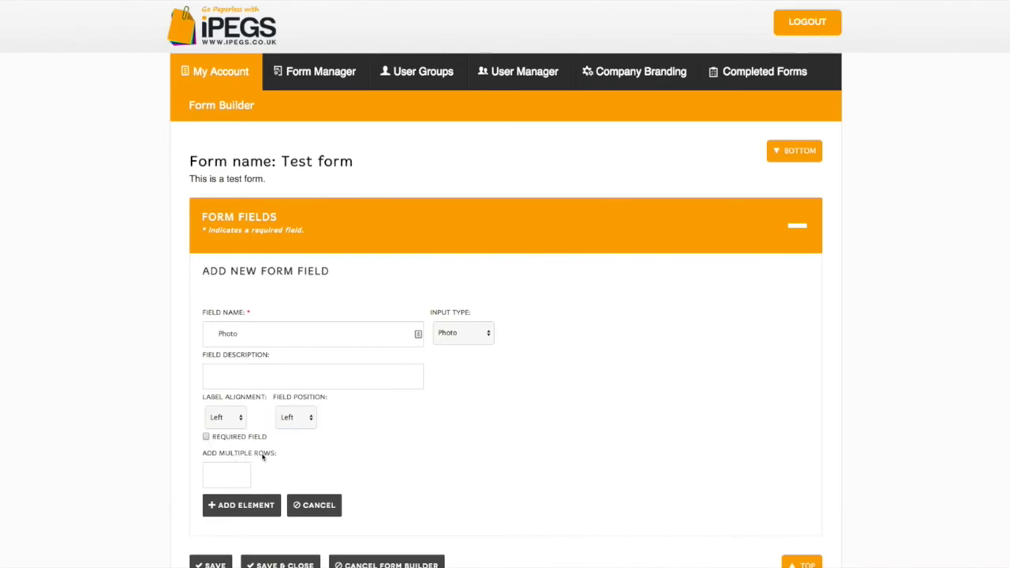
{"action": "left_click", "coordinate": [227, 473]}
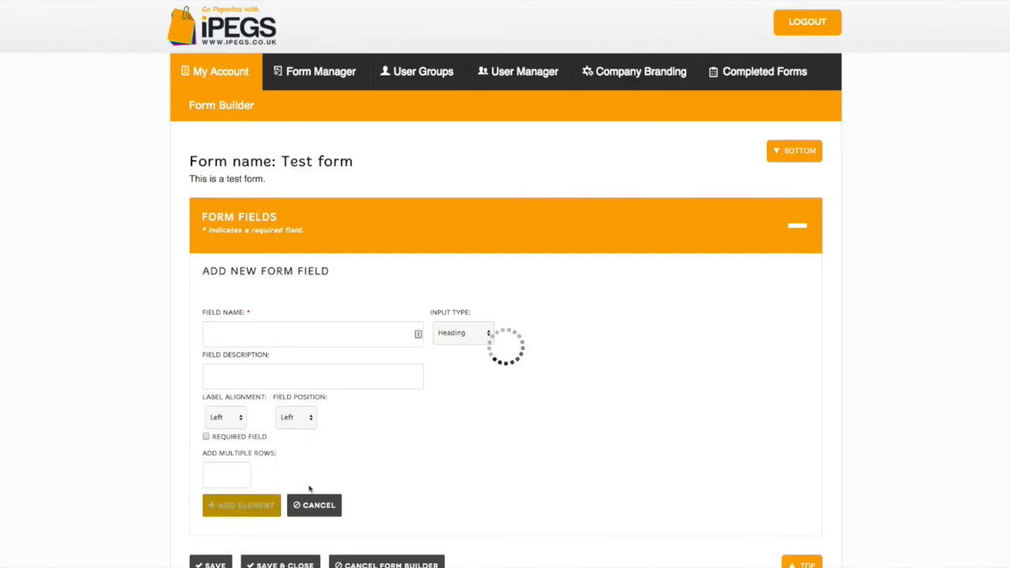
{"action": "scroll", "scroll_direction": "down", "scroll_amount": 3}
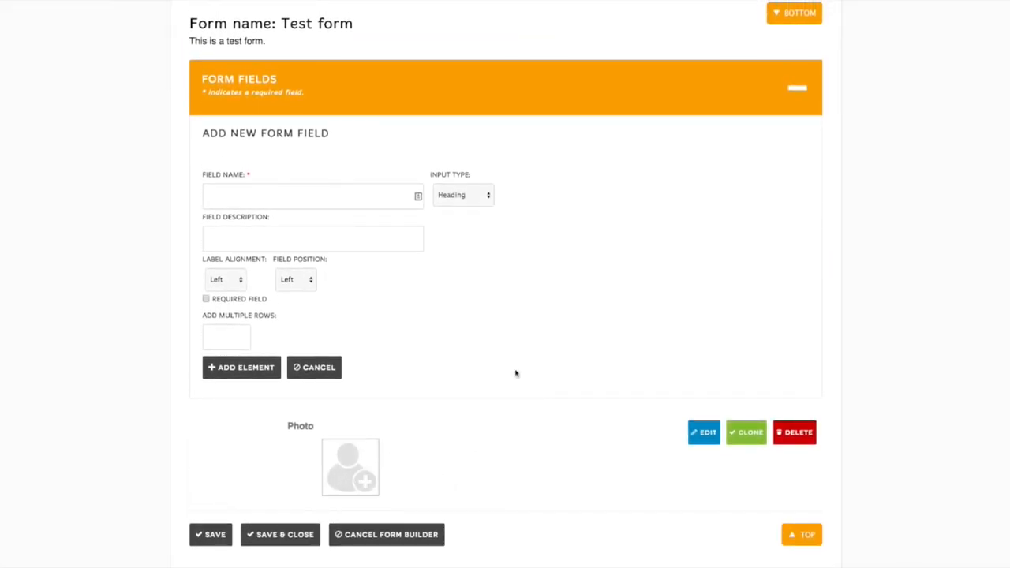